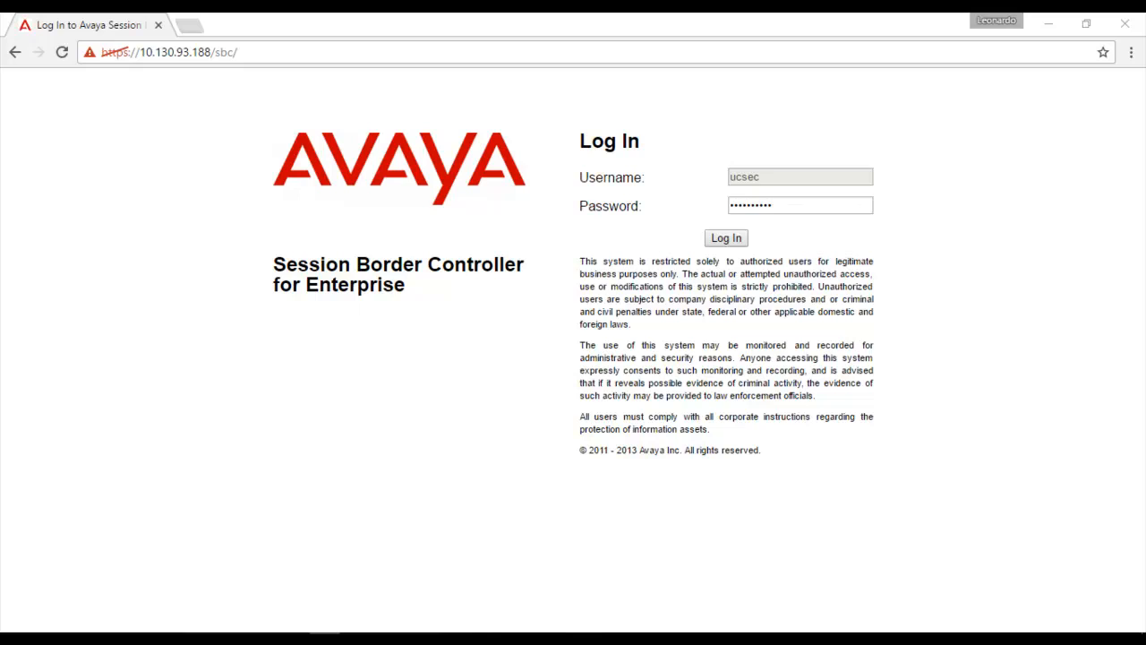
# Log in to the SBCE web console with the entered credentials and reach the dashboard
pyautogui.click(725, 236)
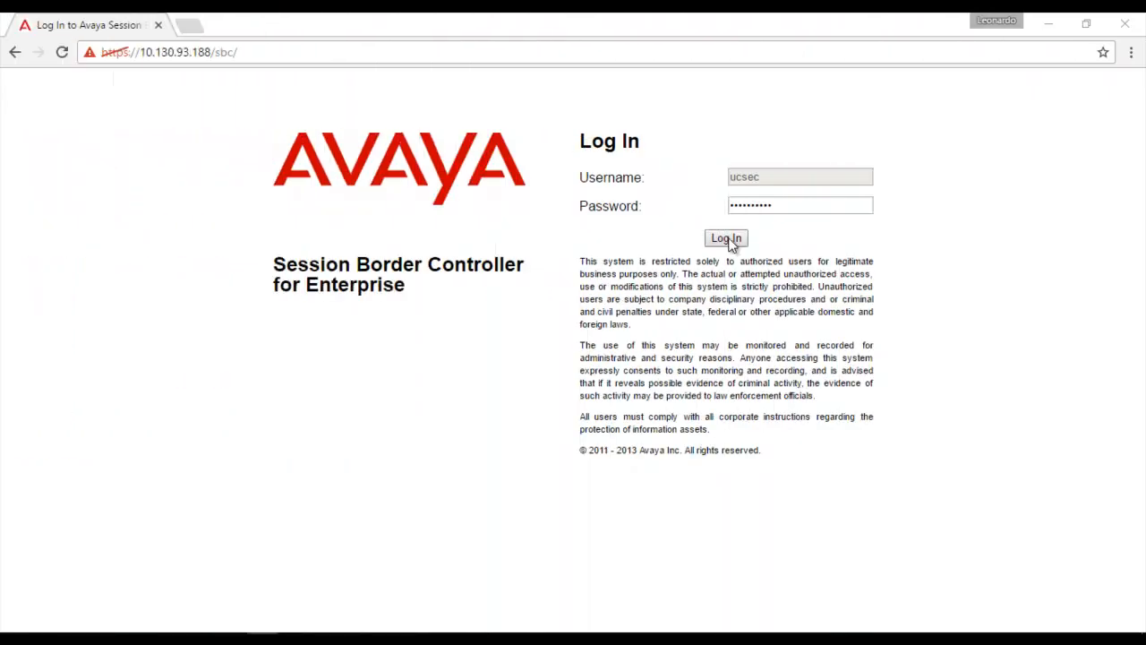
pyautogui.click(725, 238)
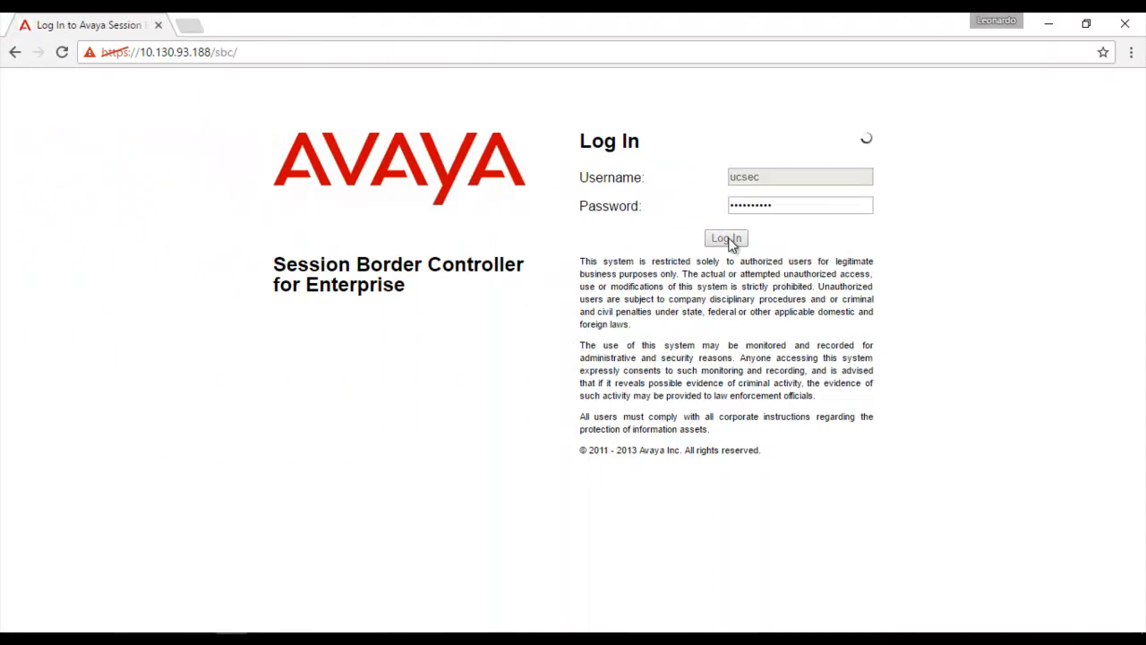
pyautogui.click(725, 238)
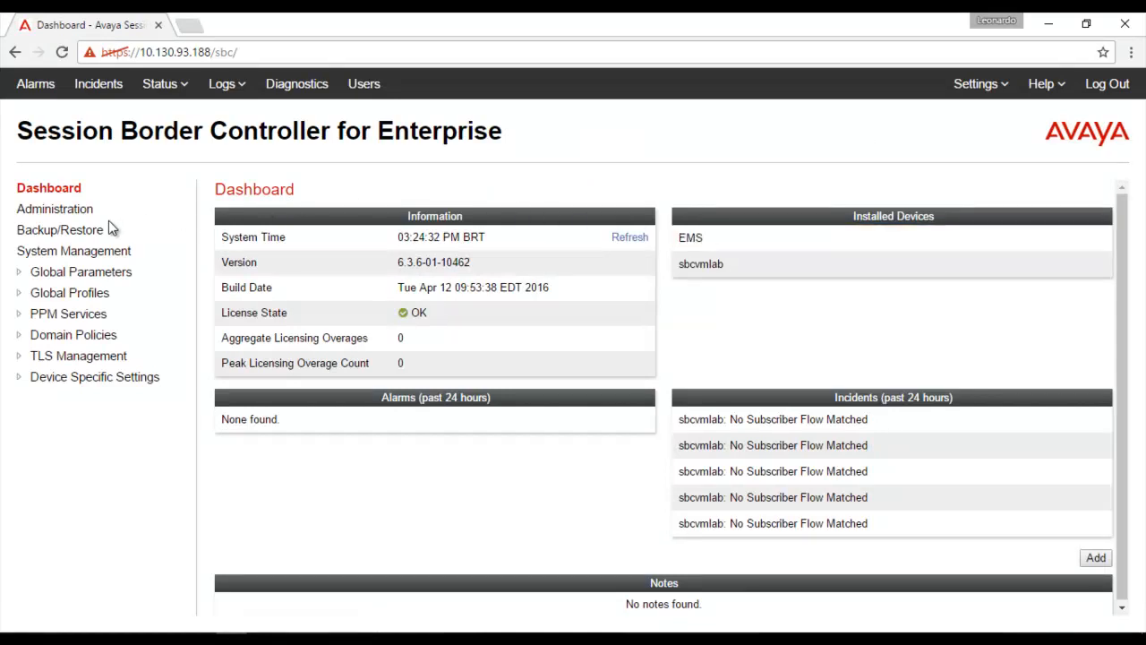
# Go to Backup/Restore, view the empty Snapshot Servers list and begin adding a profile
pyautogui.click(61, 229)
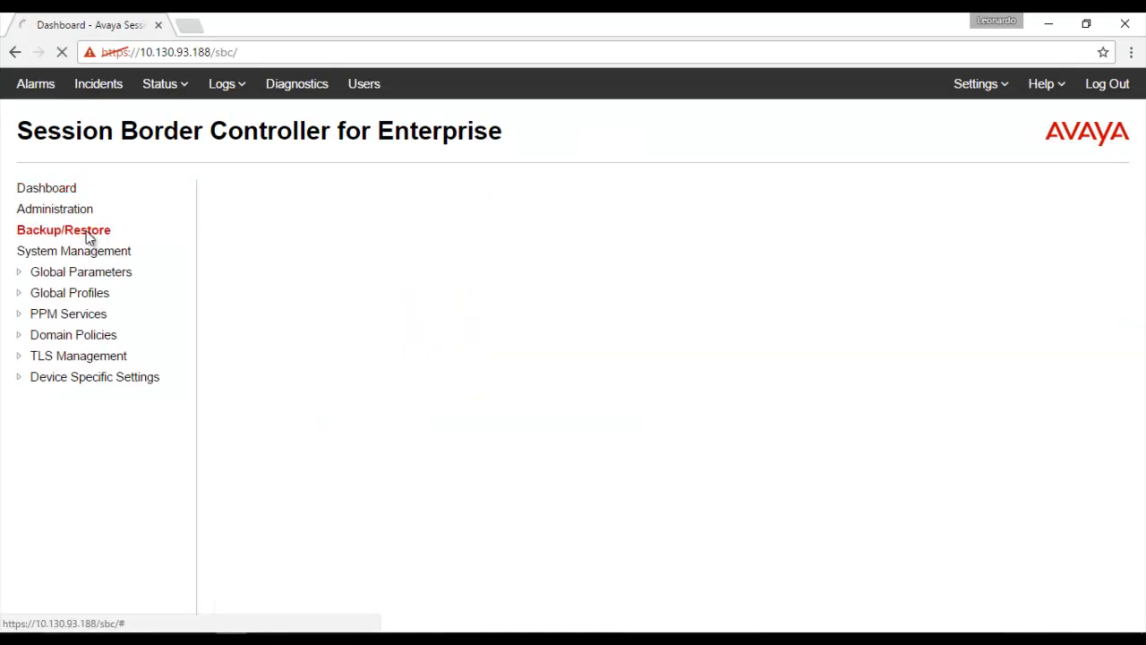
pyautogui.click(65, 229)
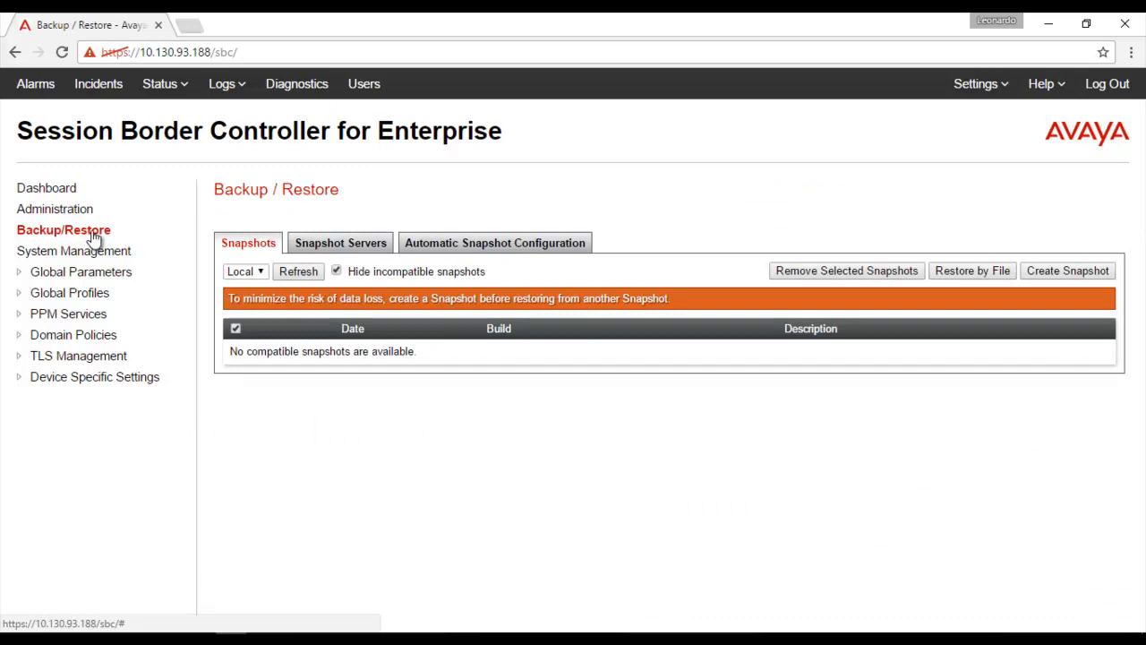
pyautogui.click(340, 244)
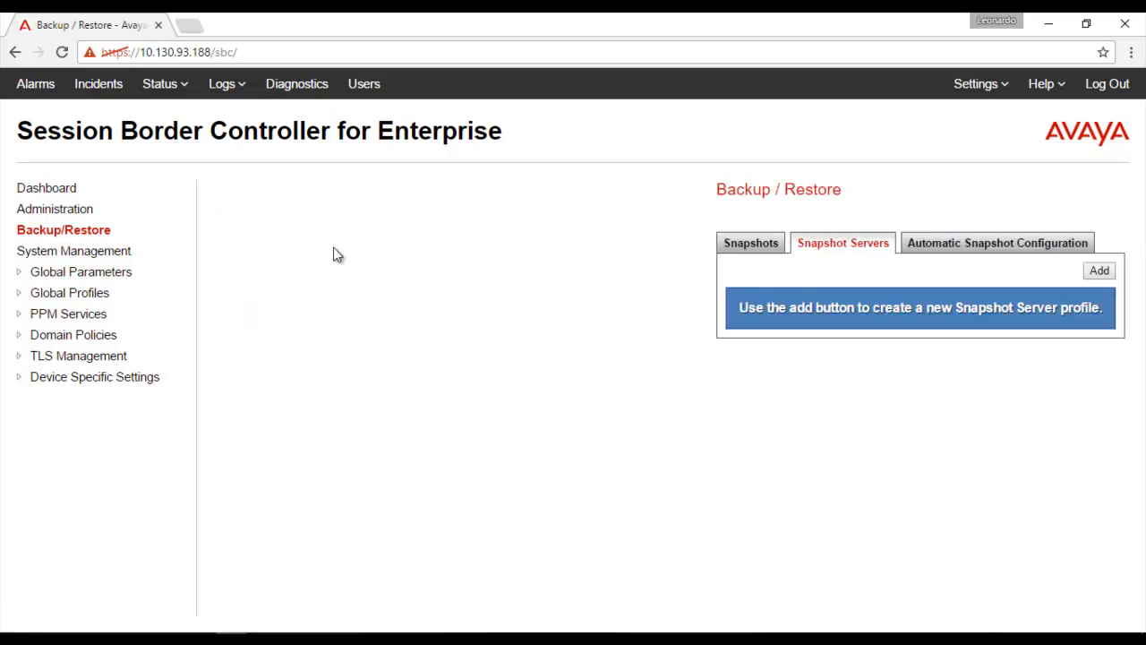
pyautogui.click(1099, 270)
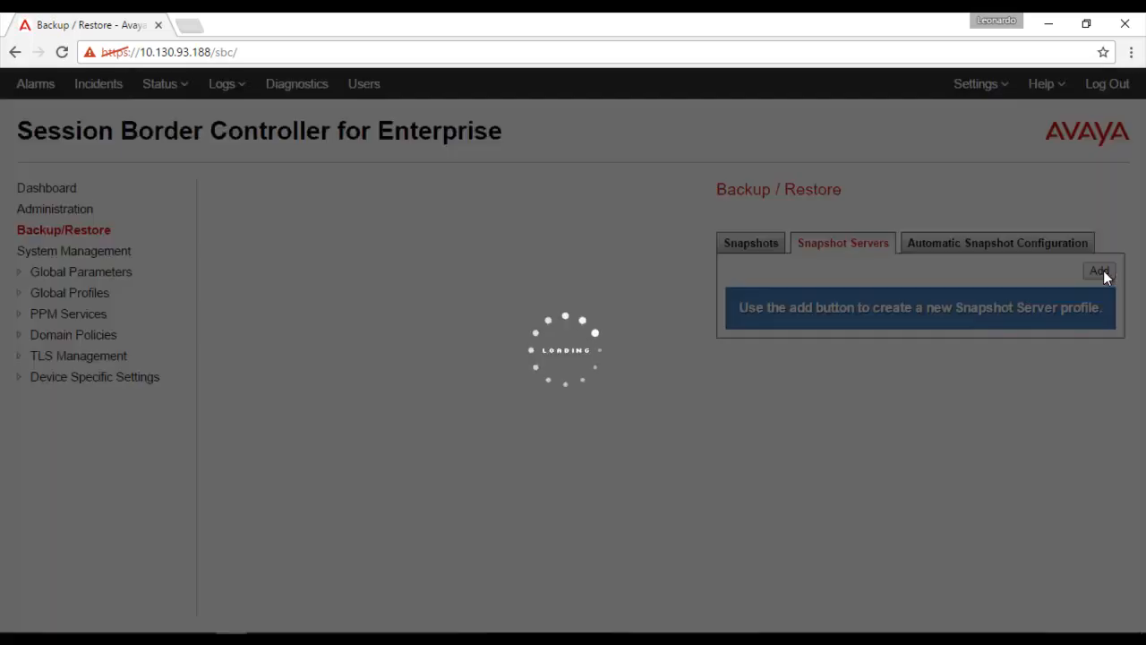
# Save snapshot server profile avayamentor at 135.105.97.72:22, user ucsec, repository /
pyautogui.click(1100, 270)
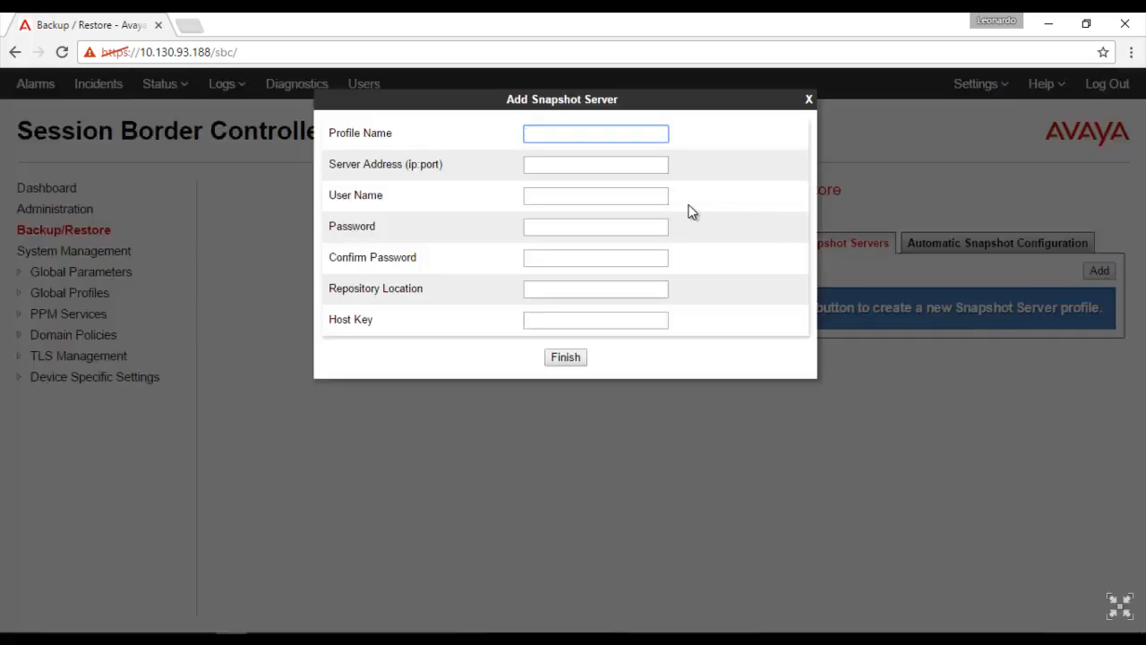
pyautogui.moveTo(540, 202)
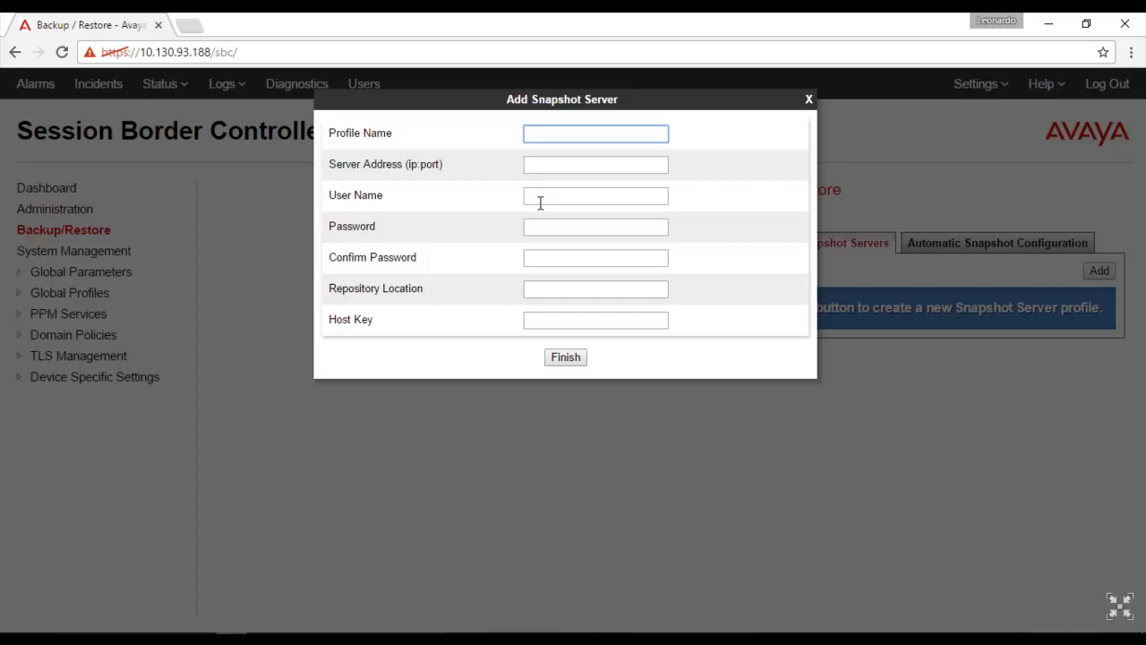
pyautogui.write('/')
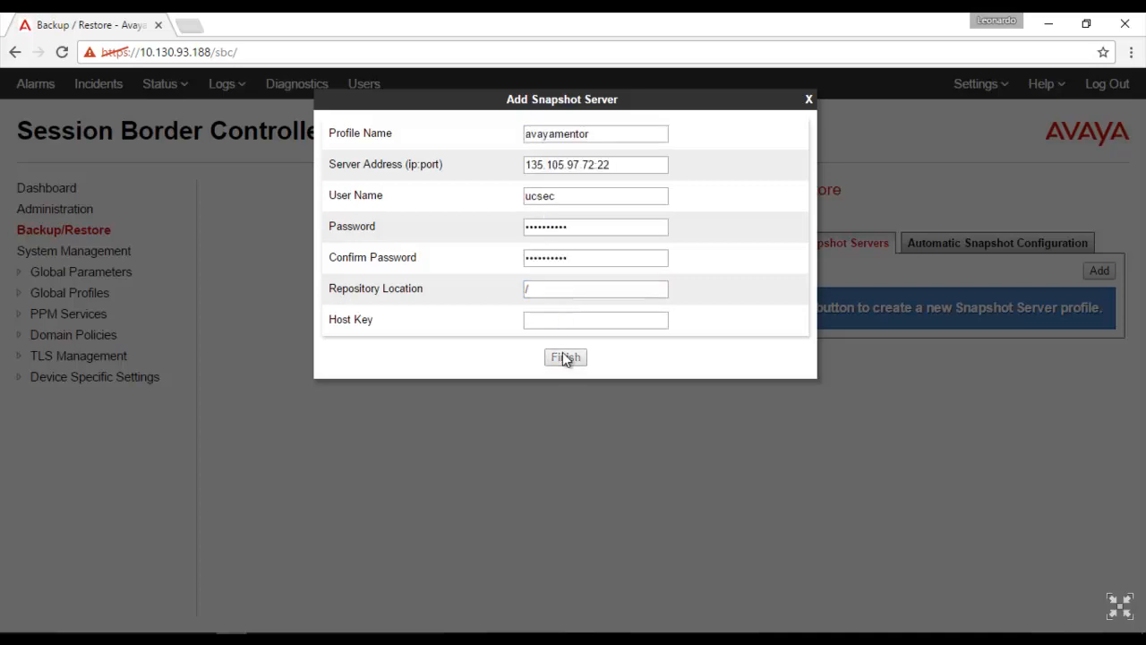
pyautogui.click(565, 358)
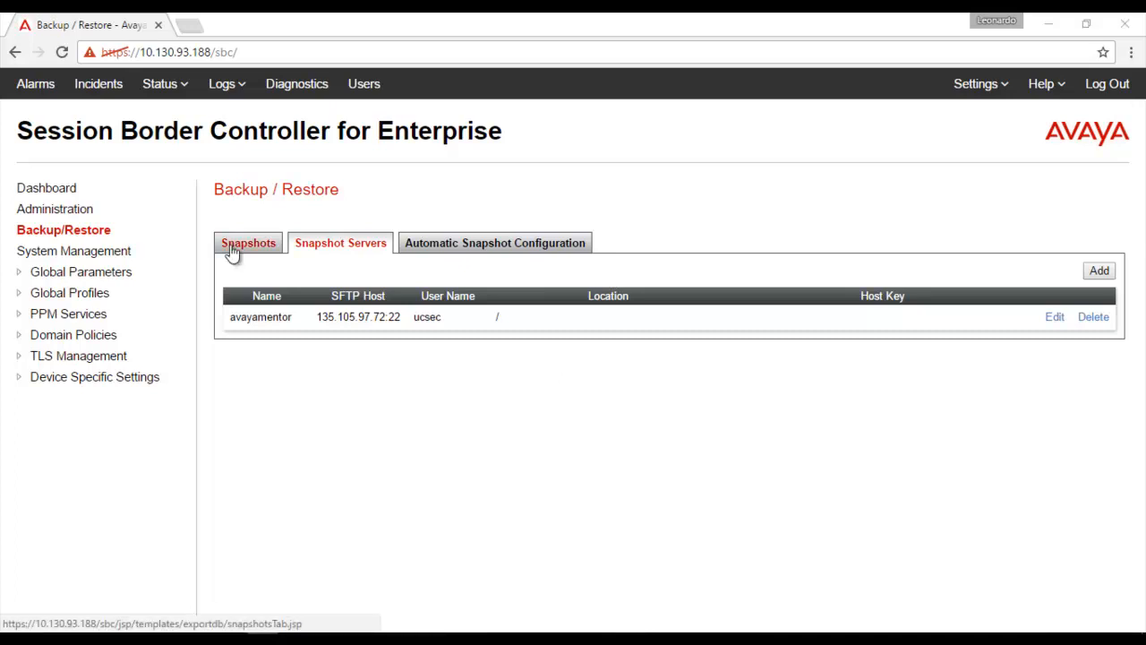
# Switch the Snapshots source from Local to avayamentor, listing AvayaMentor and AvayaMentor02
pyautogui.click(247, 243)
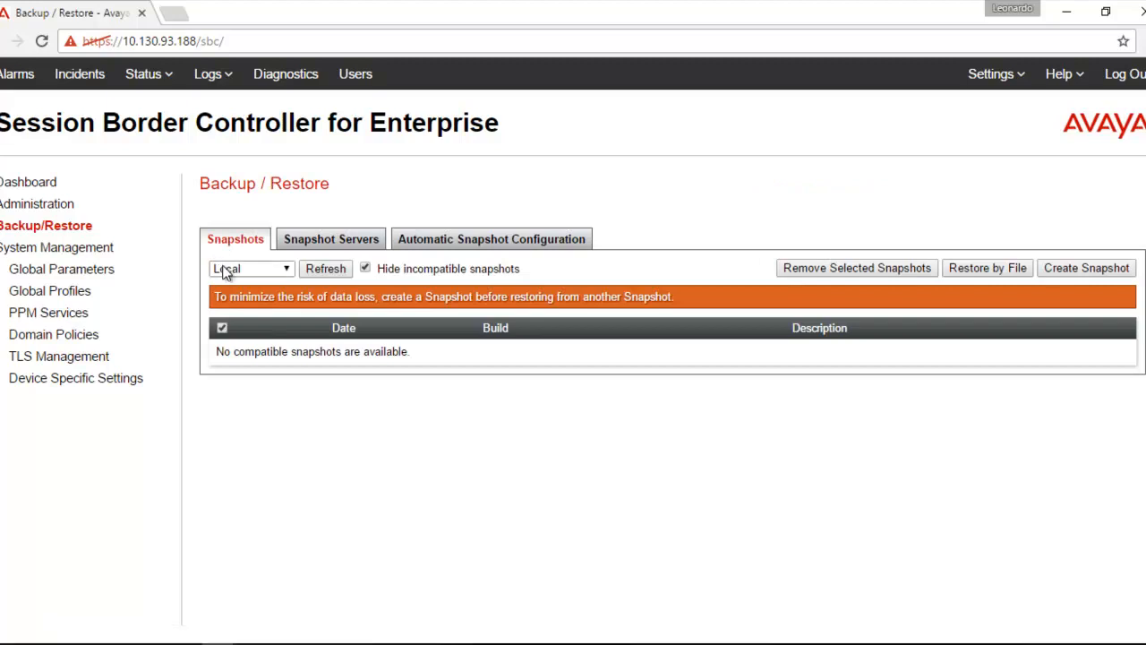
pyautogui.click(251, 268)
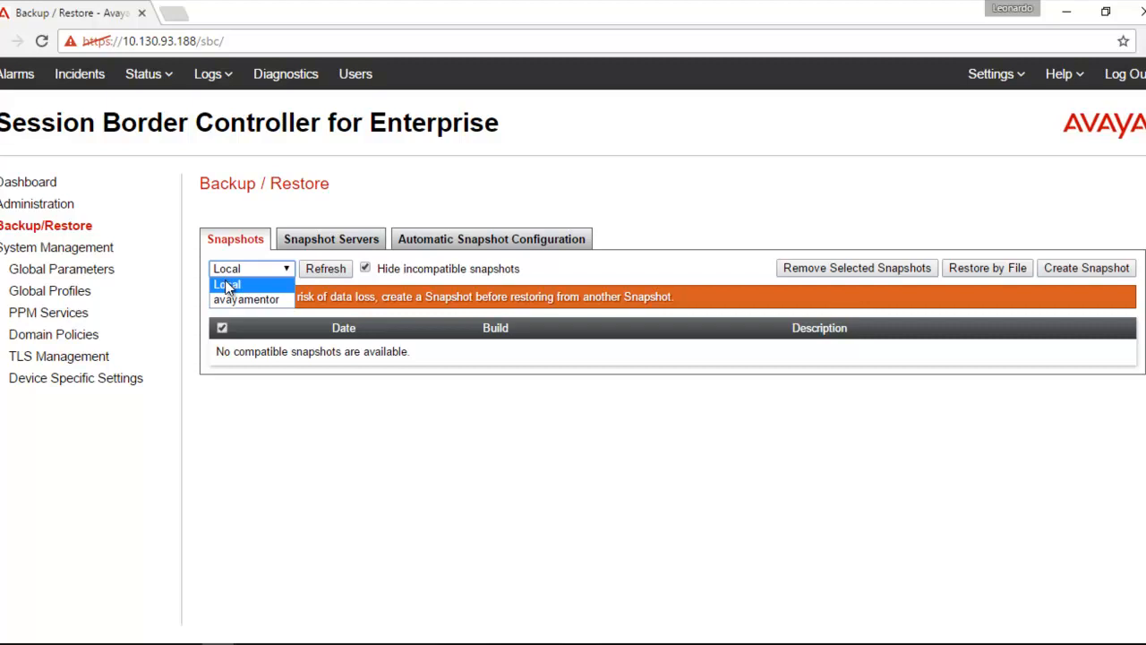
pyautogui.click(245, 299)
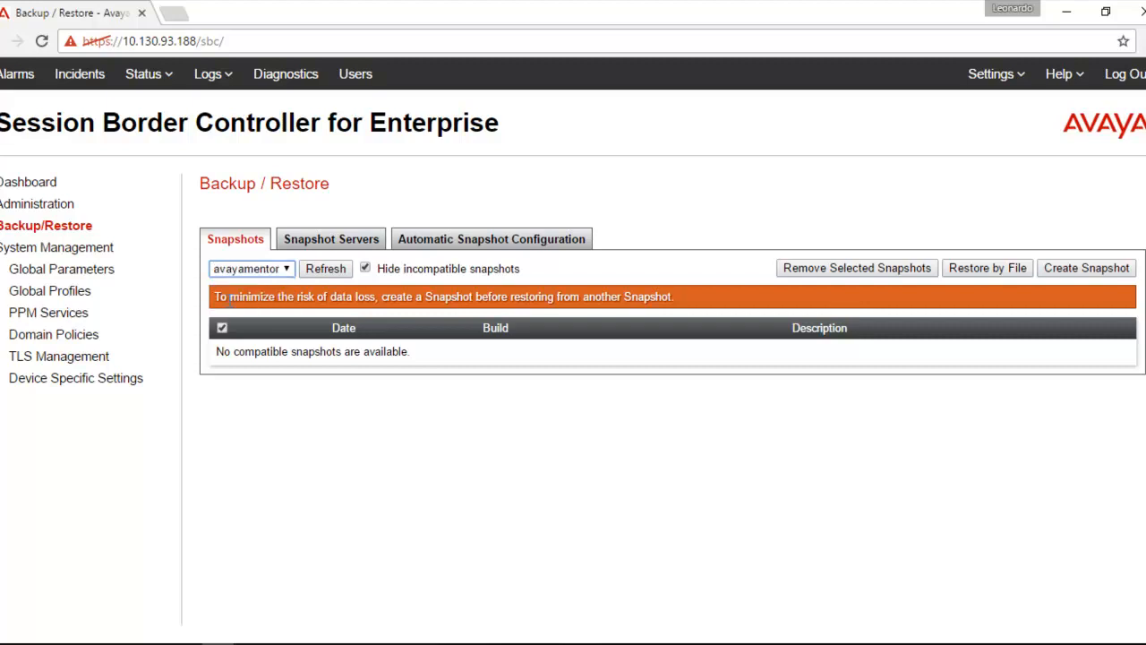
pyautogui.click(326, 268)
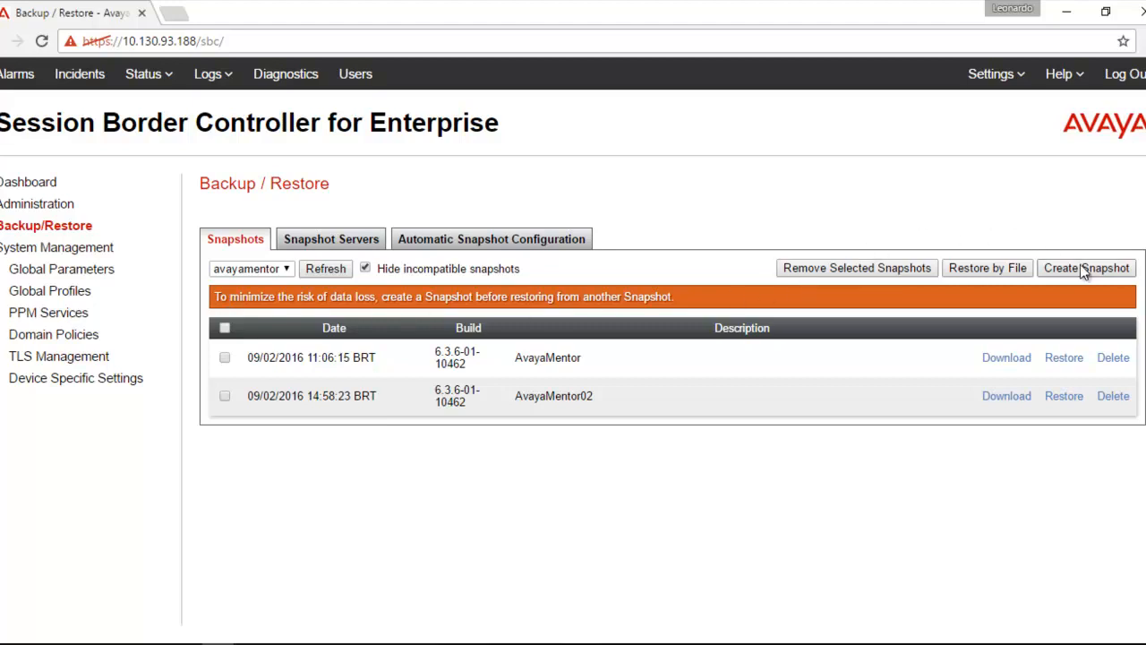
# Create a snapshot described as AvayaMentor_bkp and dismiss the success message
pyautogui.click(1085, 268)
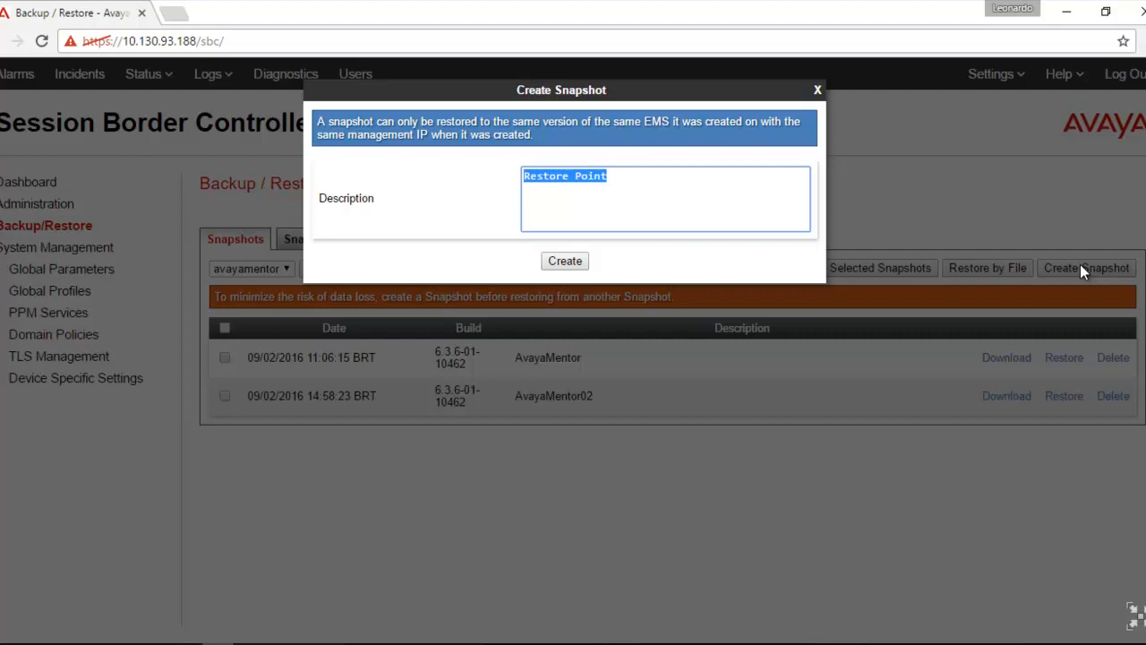
pyautogui.write('AvayaMentor_bkp')
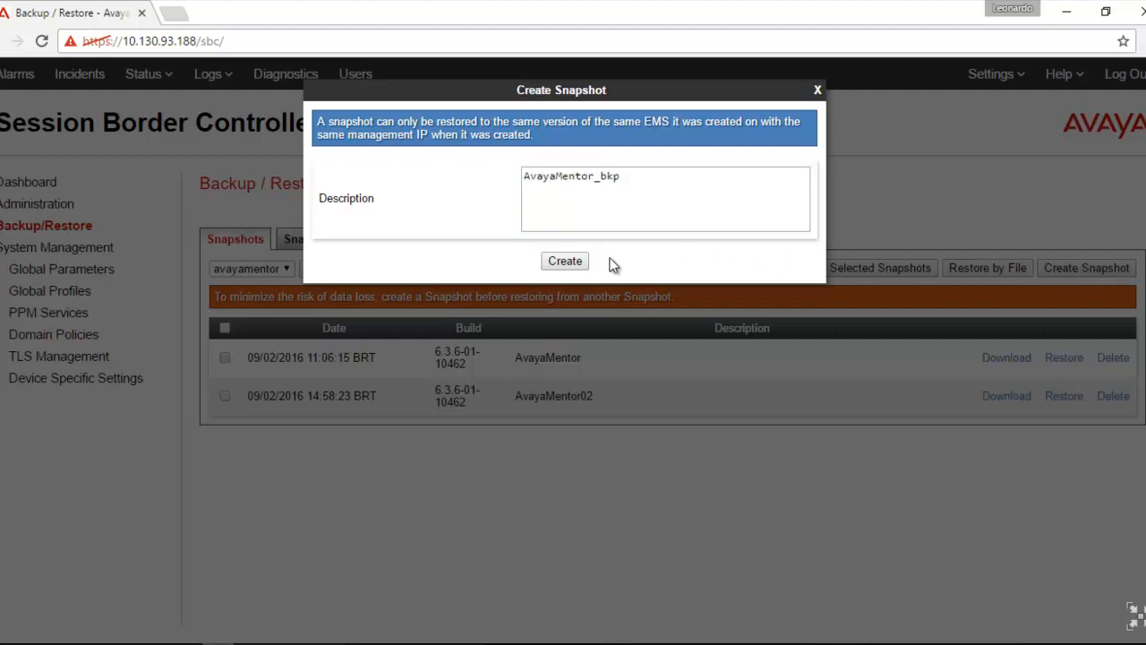
pyautogui.click(564, 261)
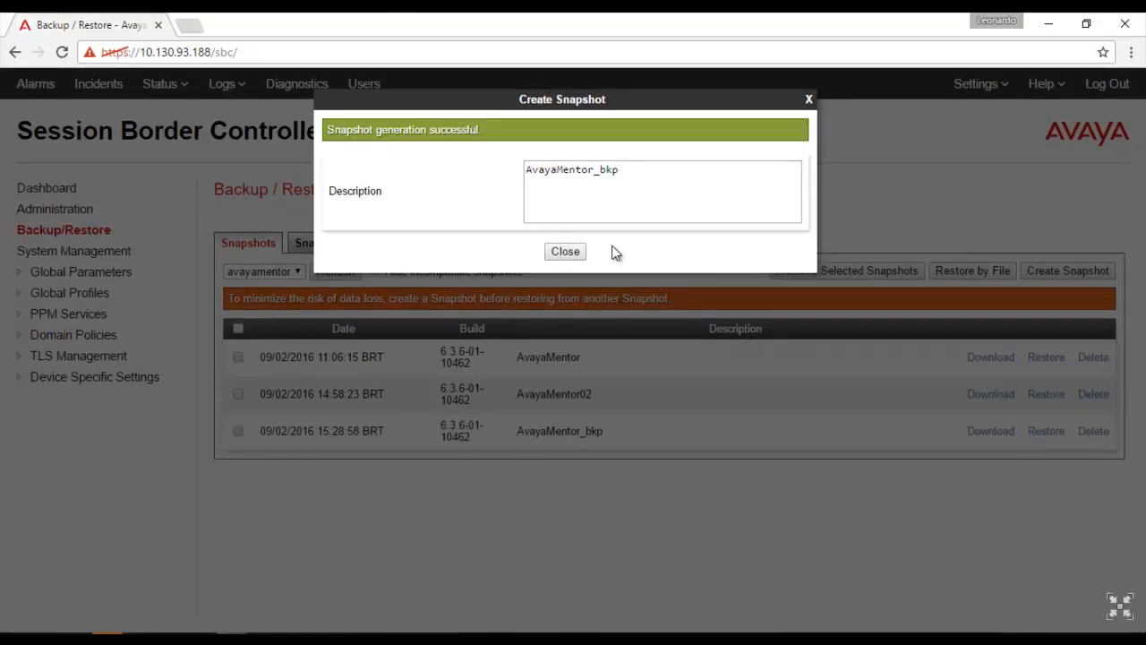
pyautogui.moveTo(566, 251)
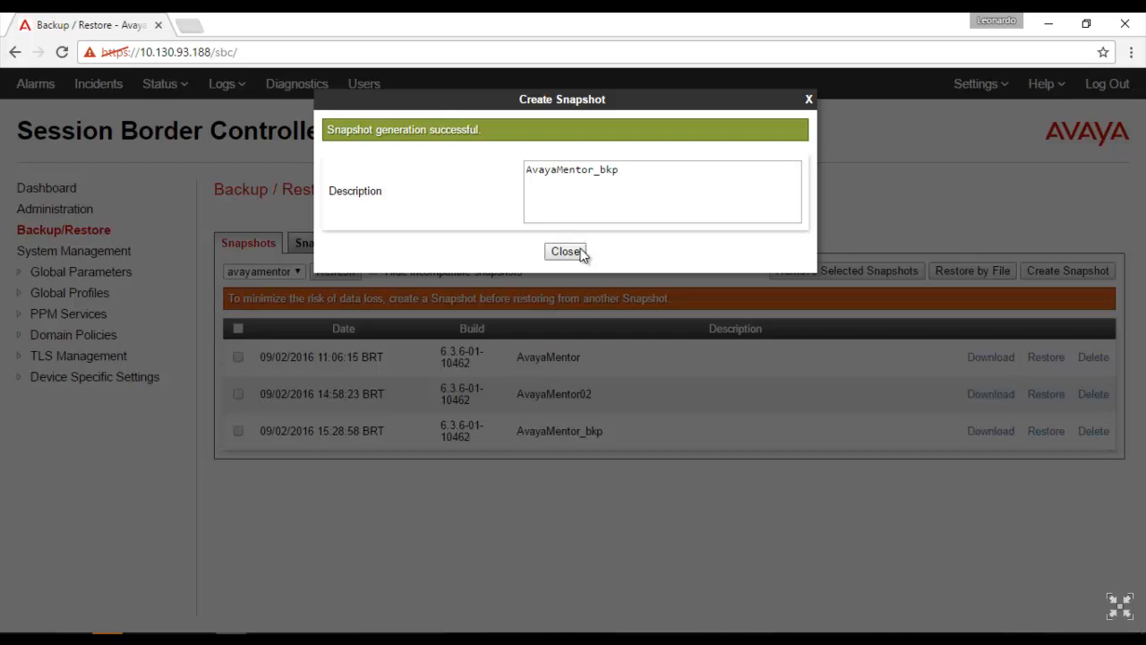
pyautogui.click(565, 250)
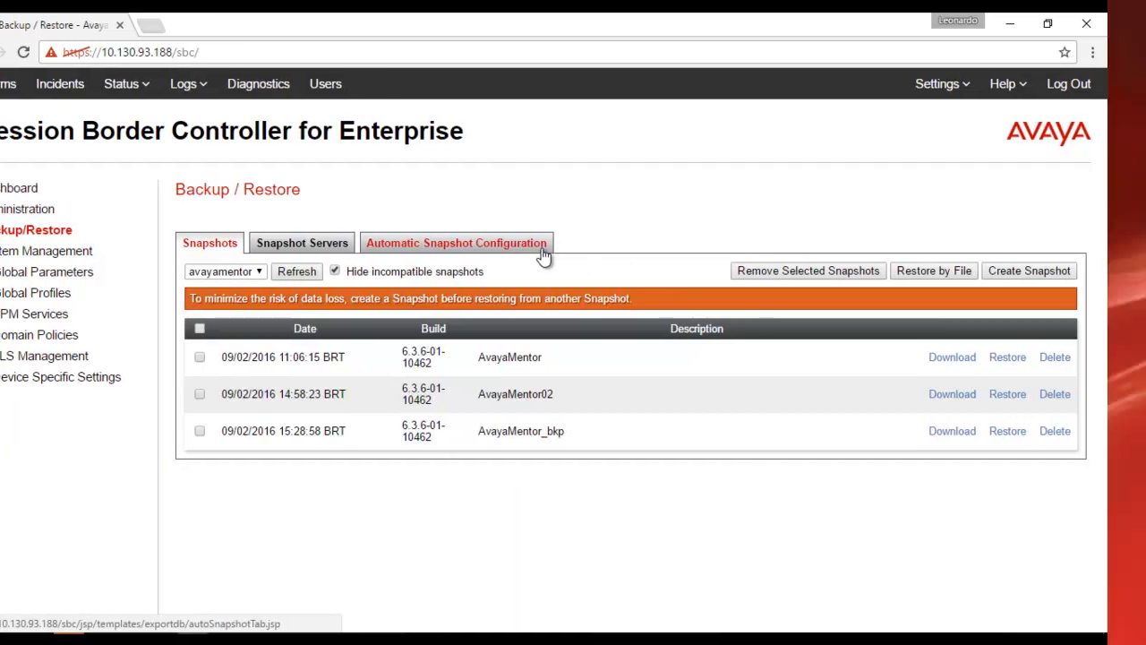